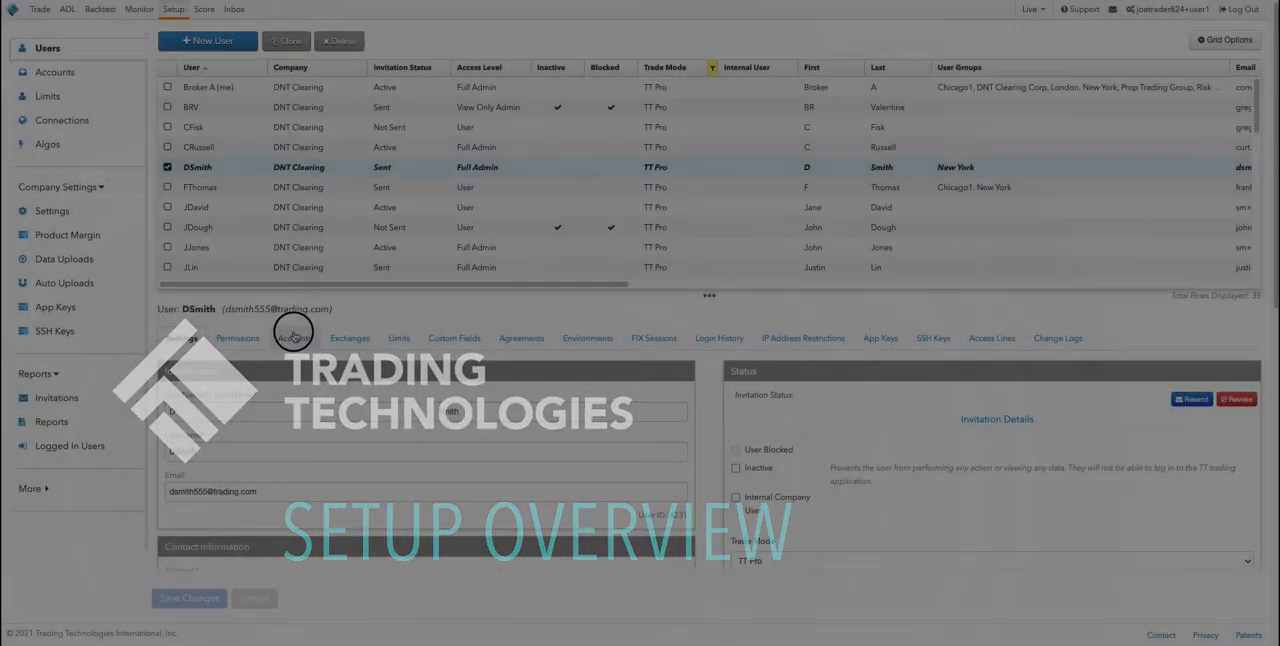
View DSmith's assigned accounts and Doc_Co1's details, then return to the Users grid.
click(292, 338)
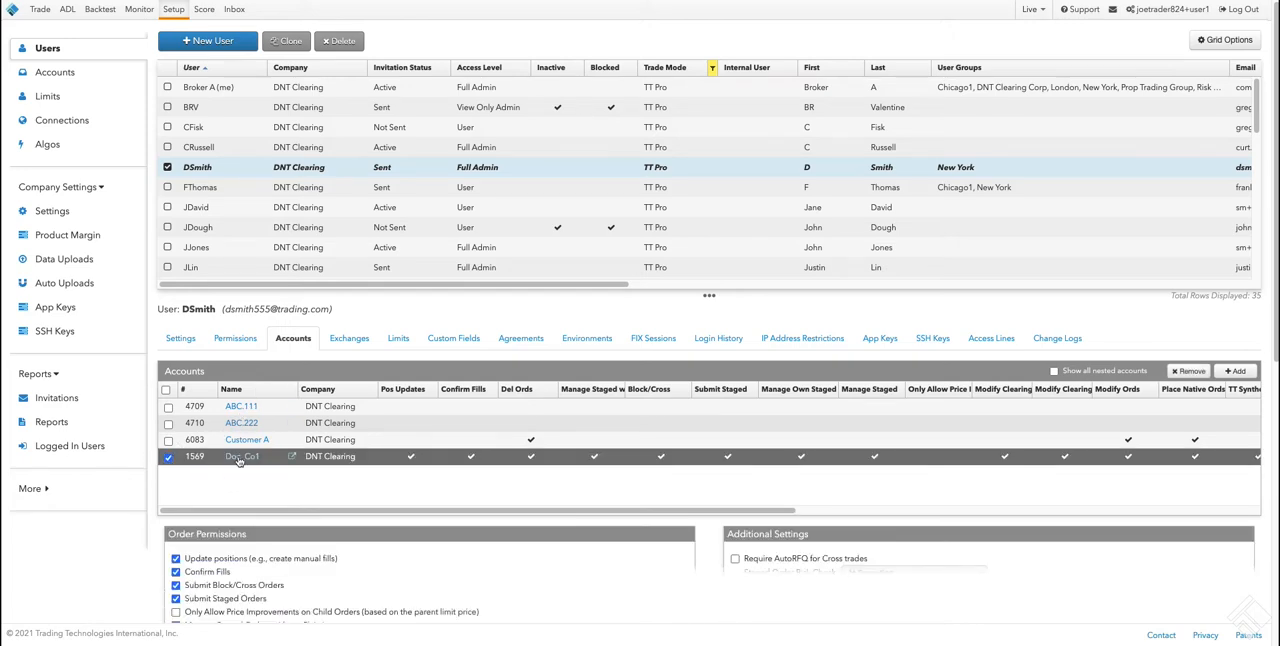
click(56, 72)
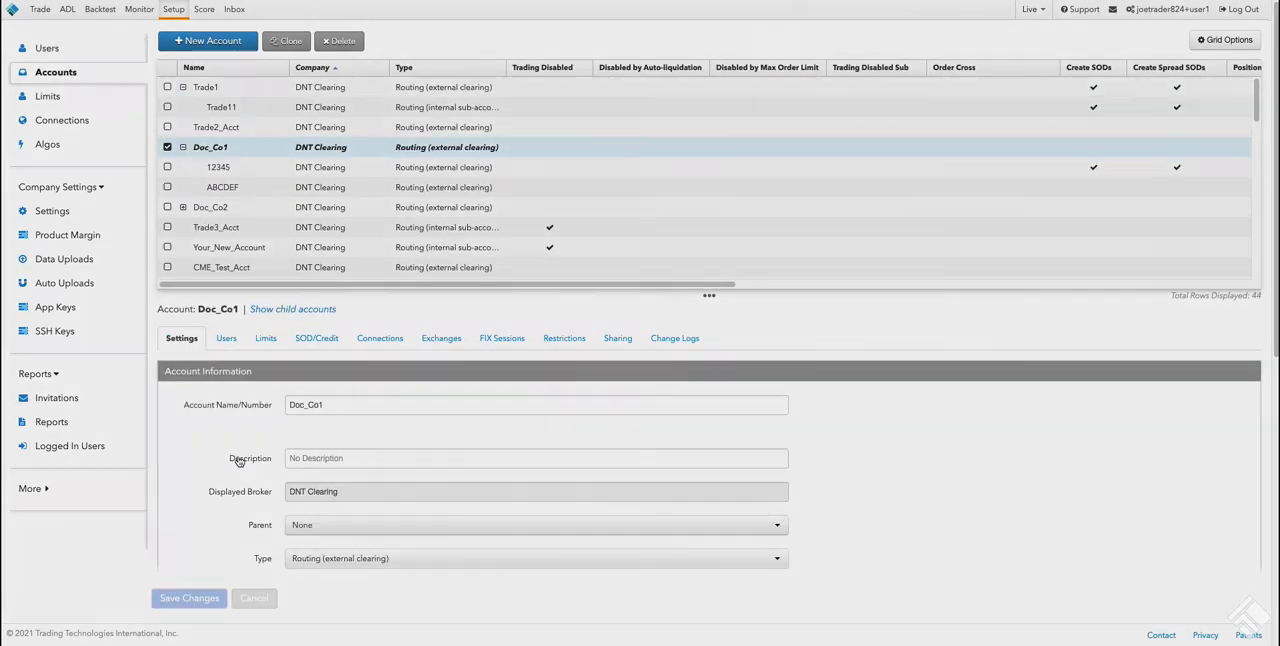
click(48, 48)
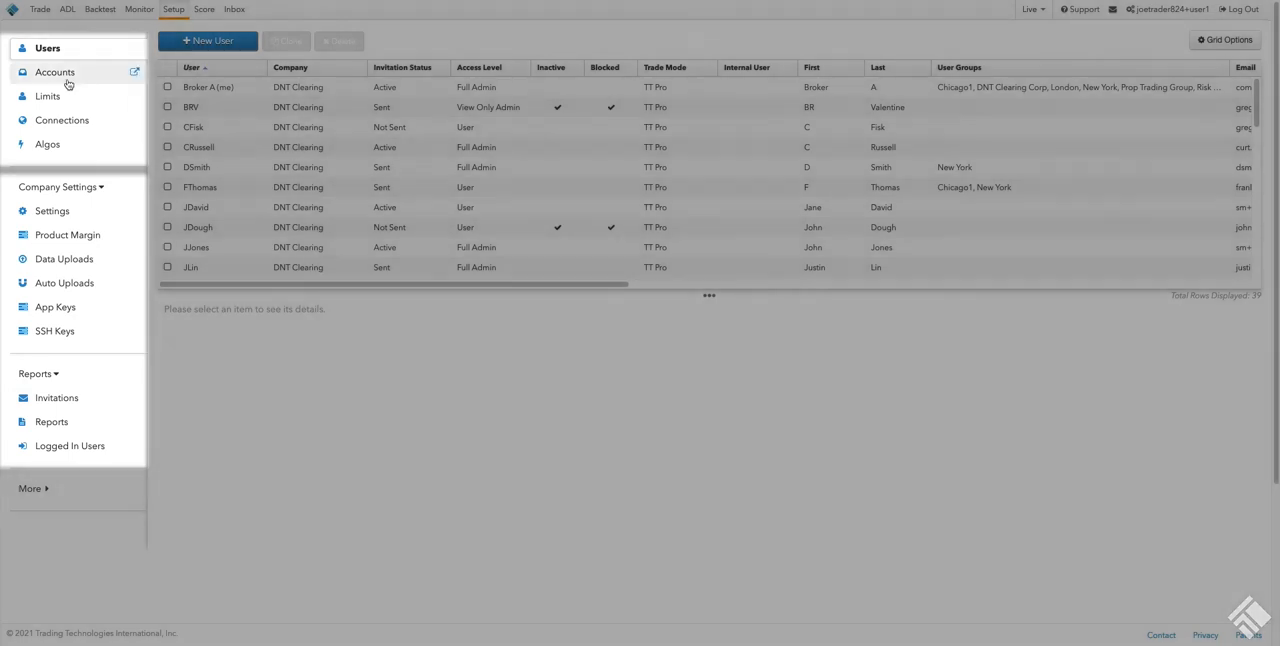
click(56, 72)
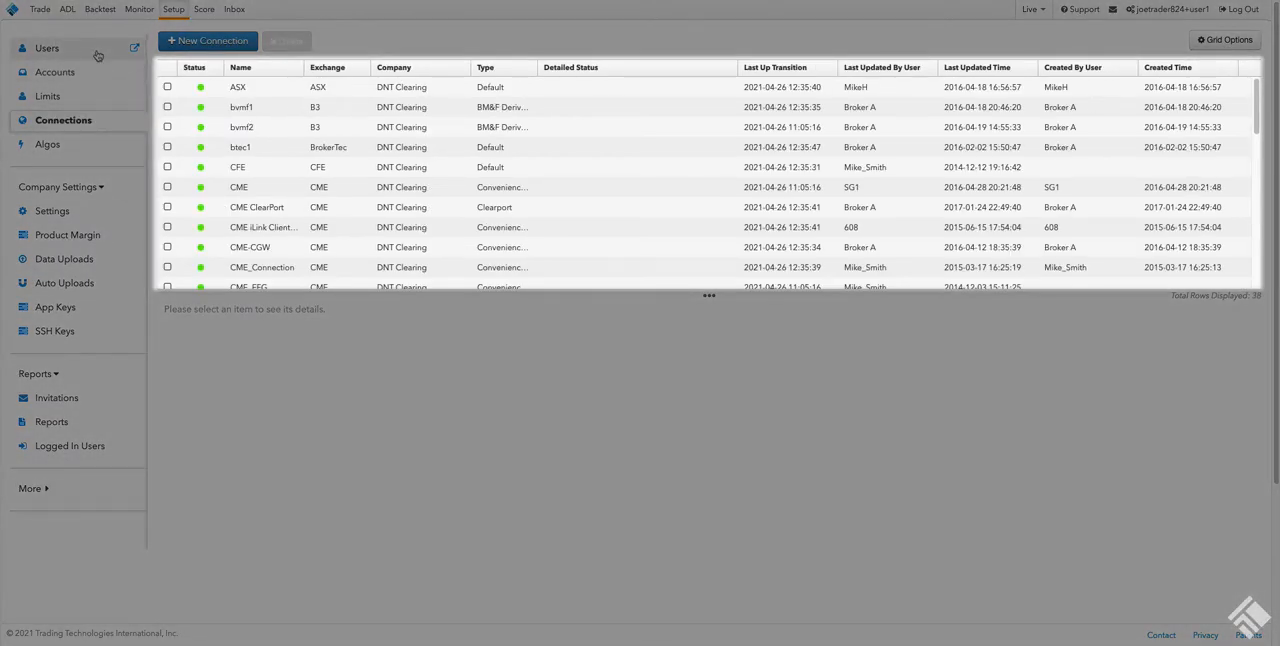
click(48, 48)
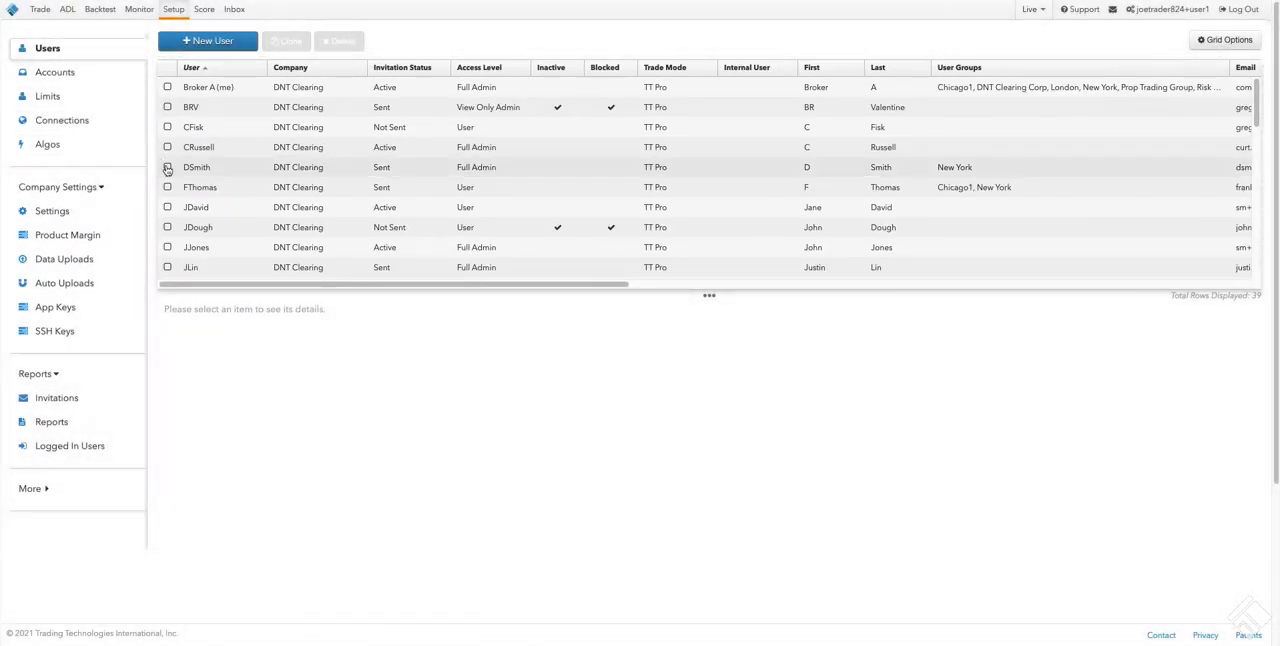
click(196, 168)
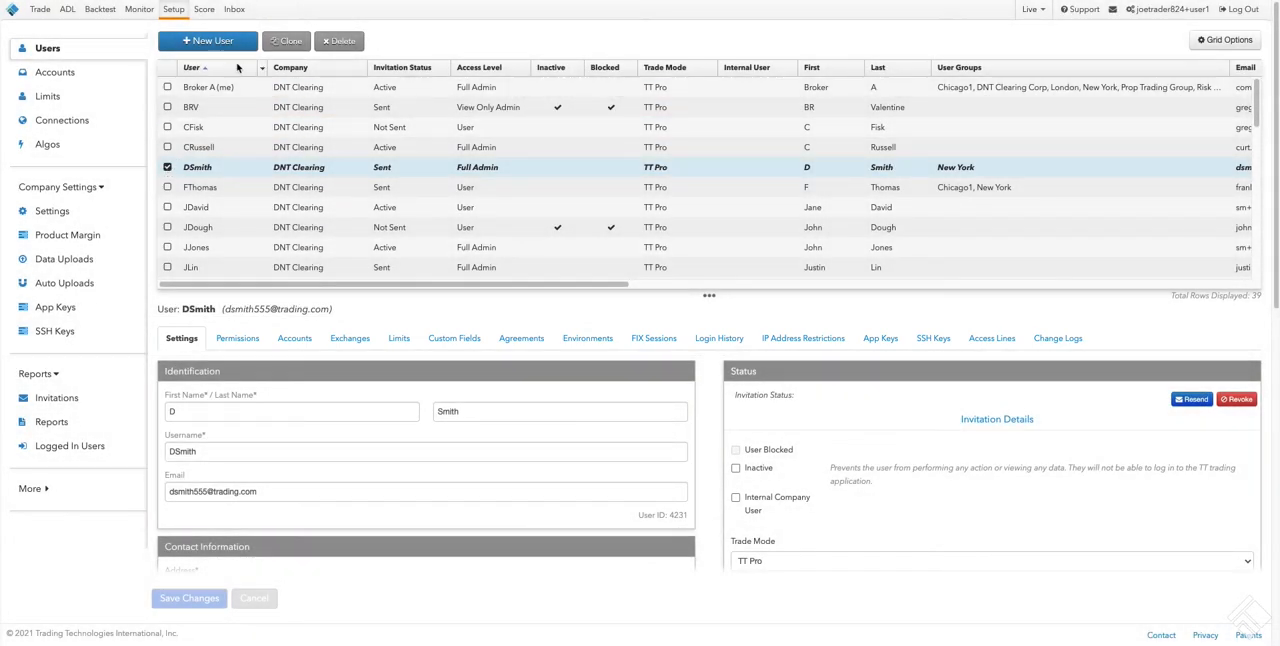
scroll(down, 3)
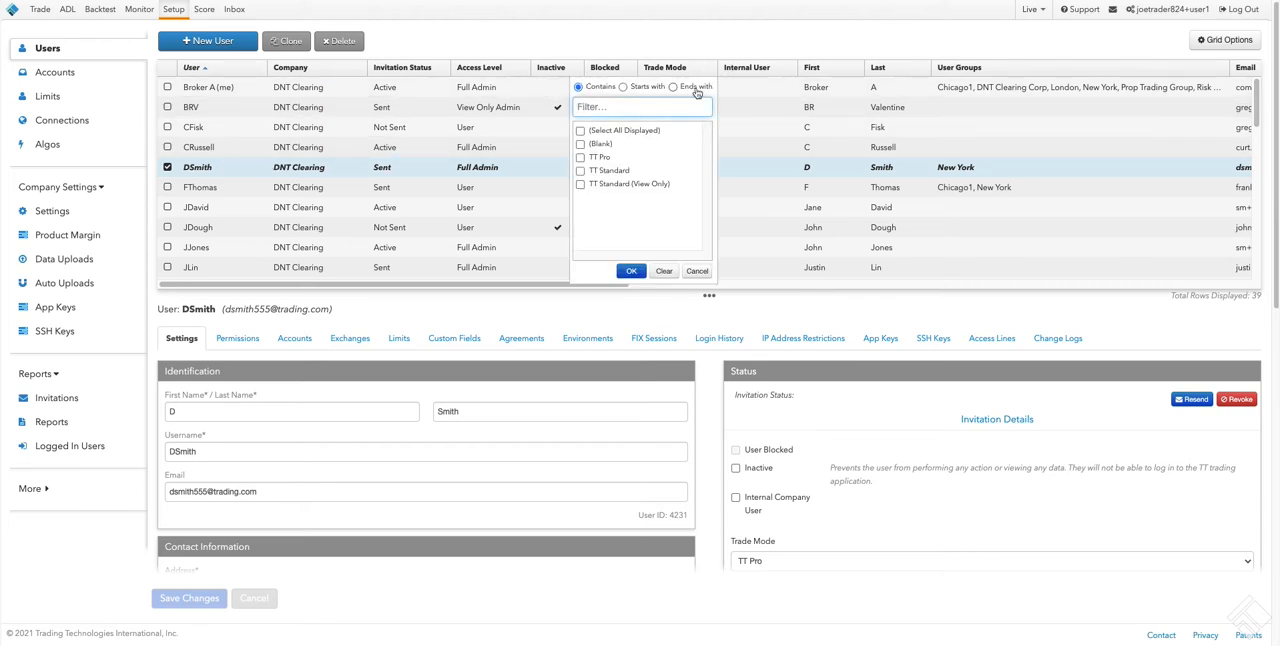
Filter Trade Mode to TT Pro only and bring up the grid's Show/Hide Columns choices.
click(580, 156)
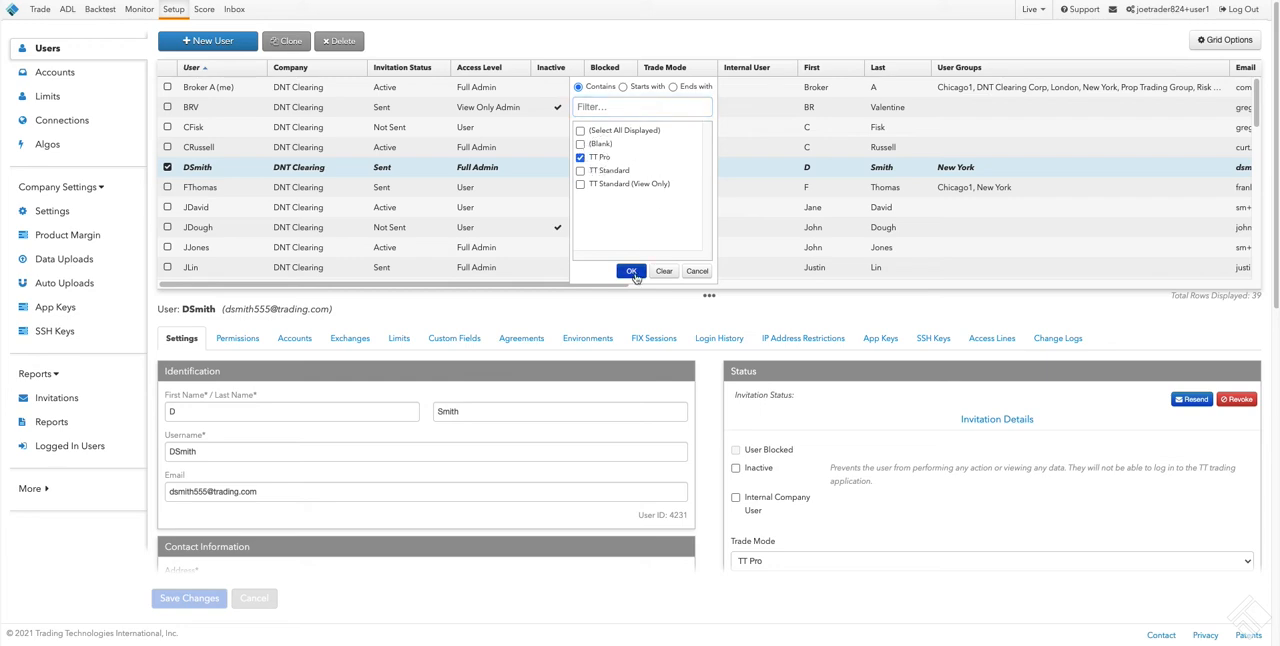
click(632, 272)
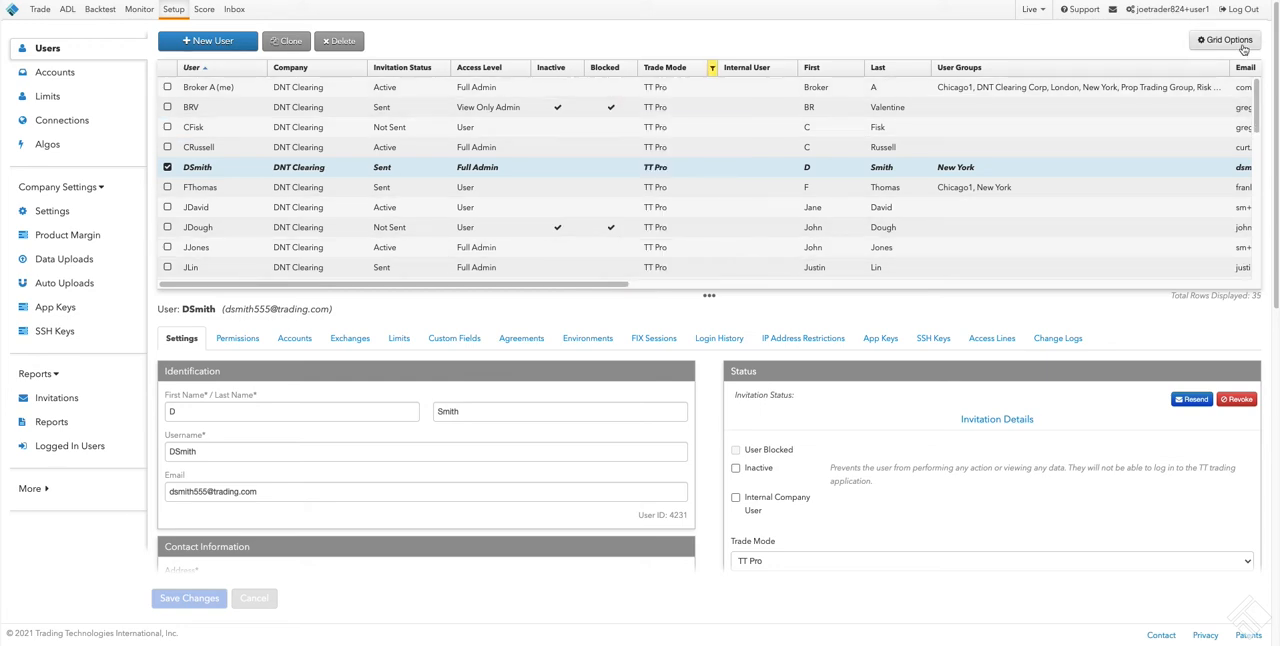
click(1224, 40)
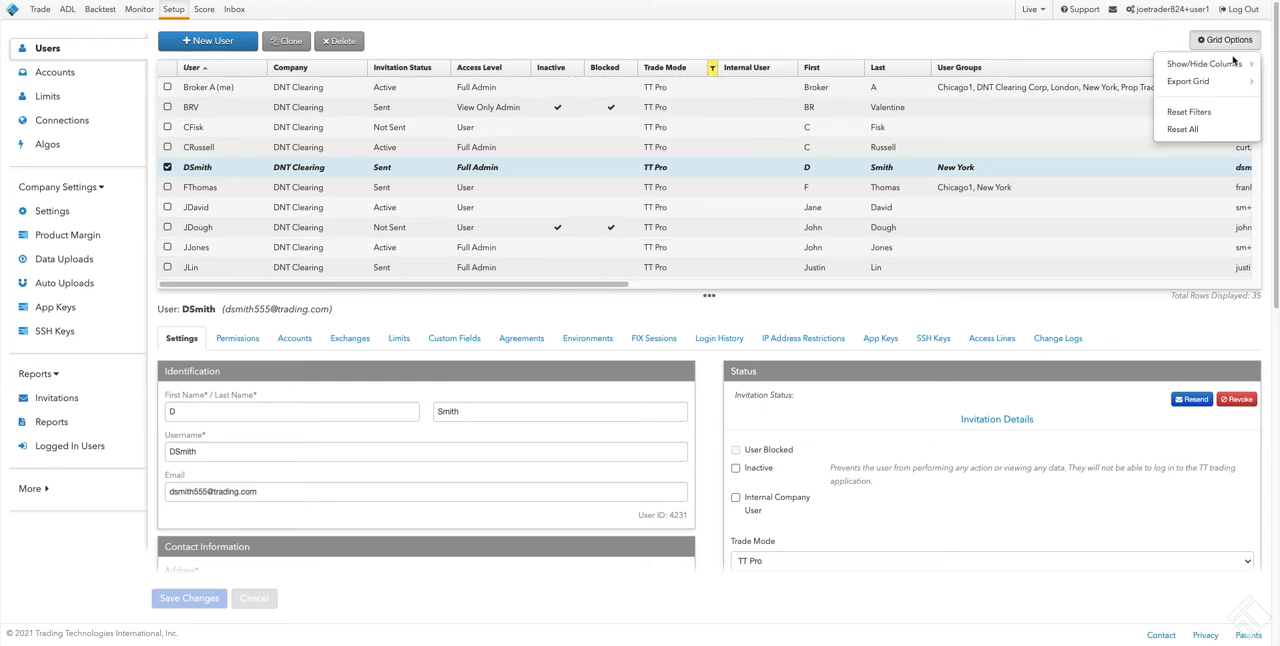
click(1200, 64)
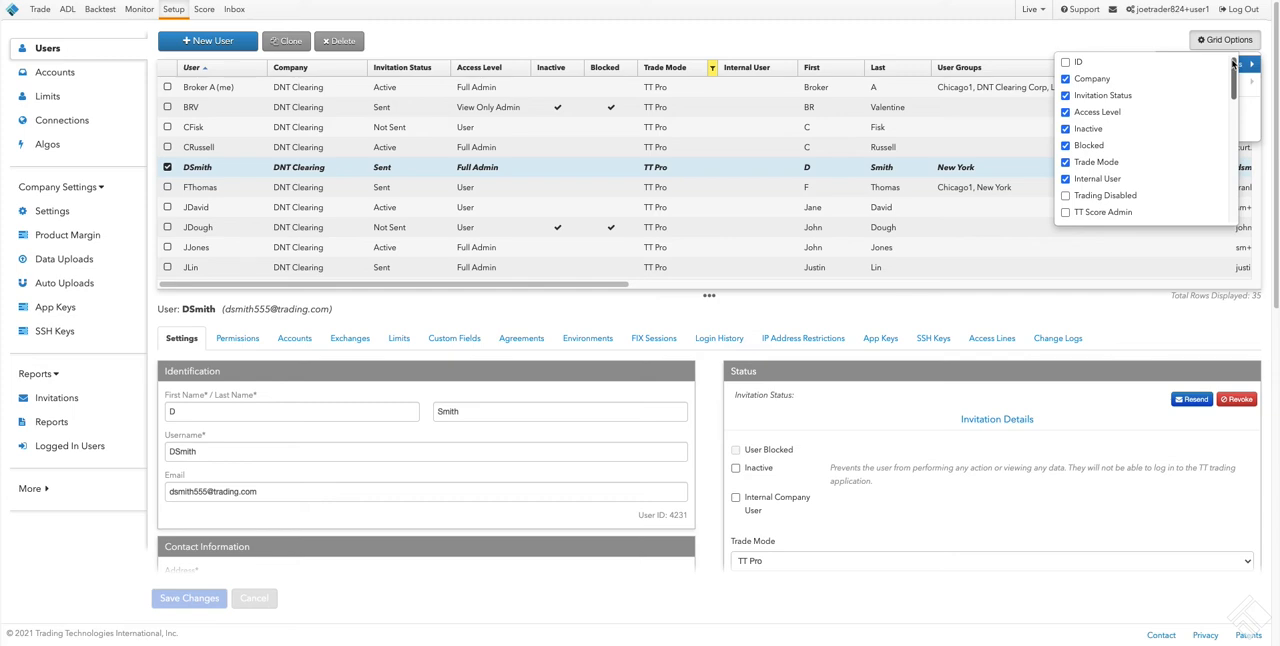
mouse_move(1188, 80)
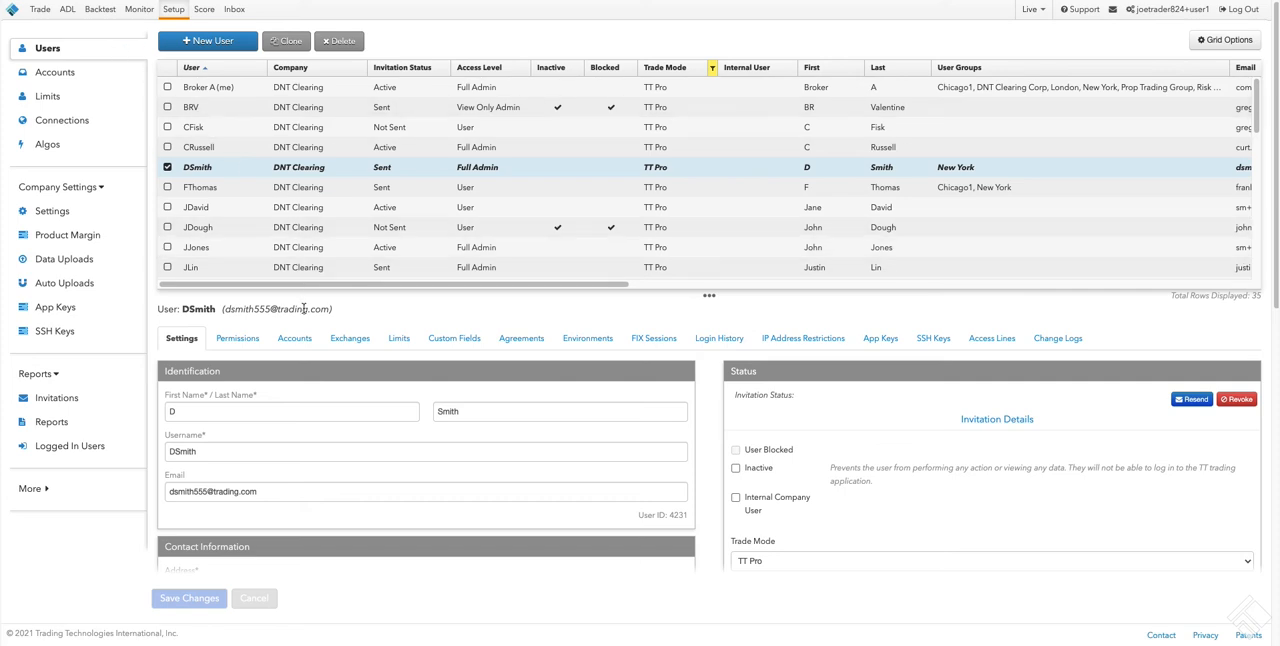
Go from DSmith's Accounts tab into Doc_Co1's details and its assigned users.
click(292, 336)
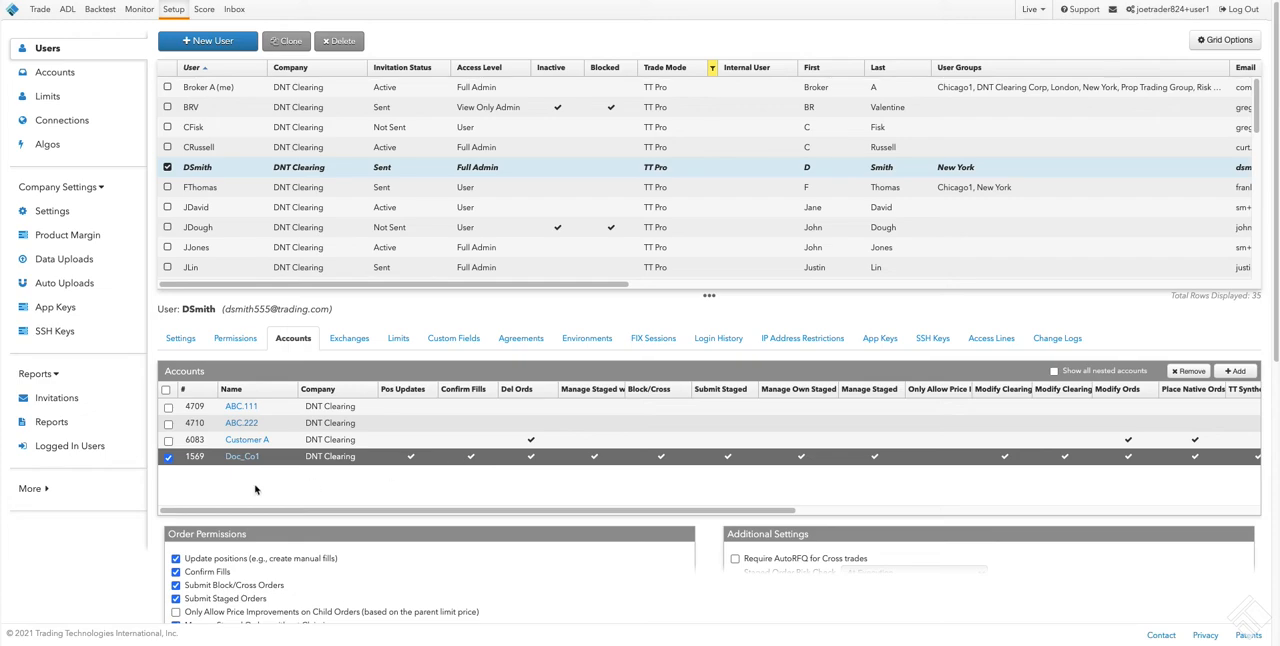
click(48, 72)
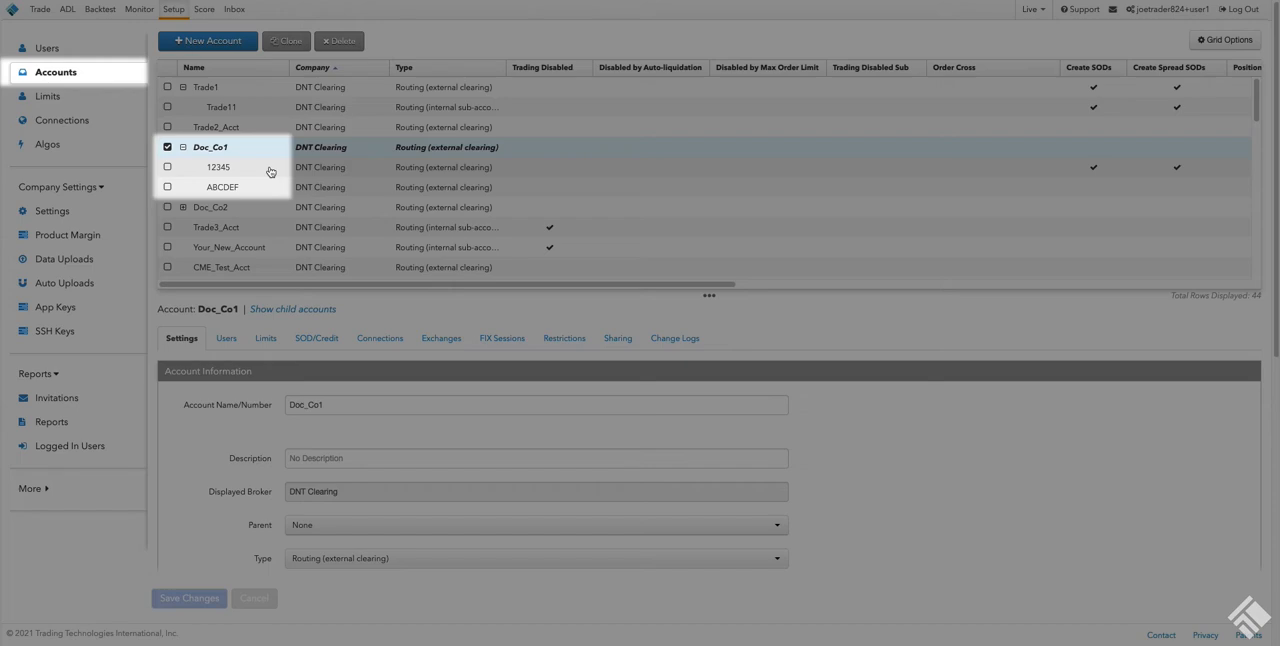
click(224, 338)
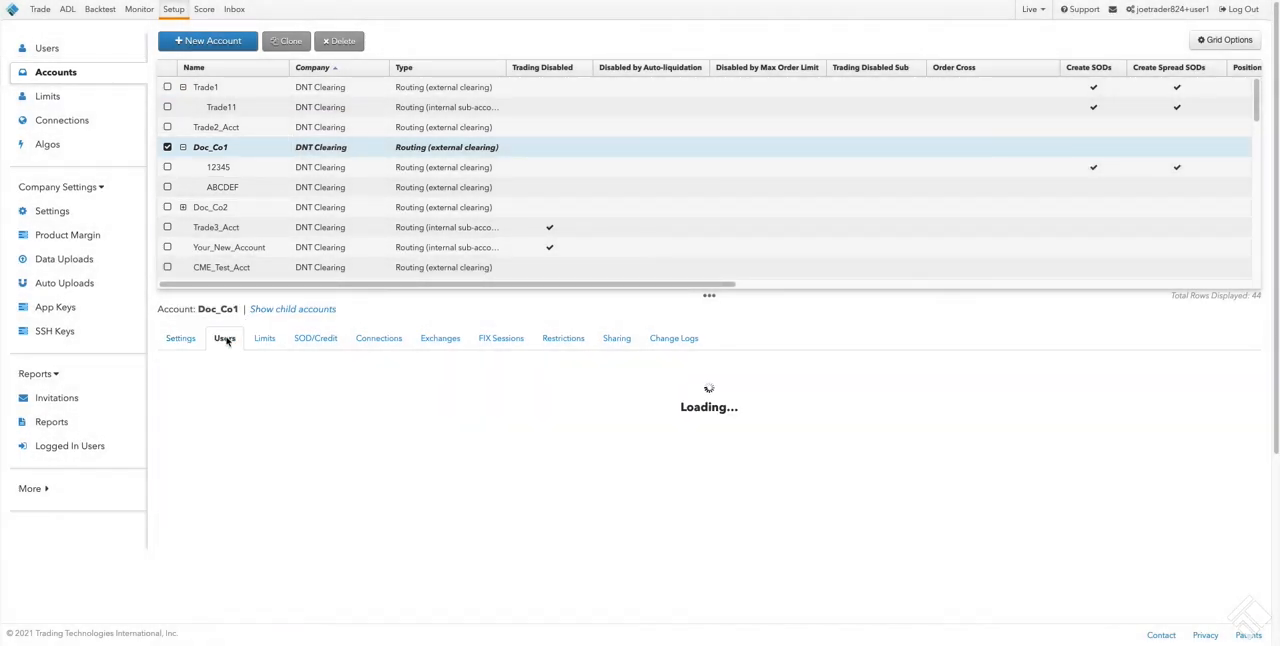
Review Doc_Co1's risk limits and move to its connections list.
click(224, 338)
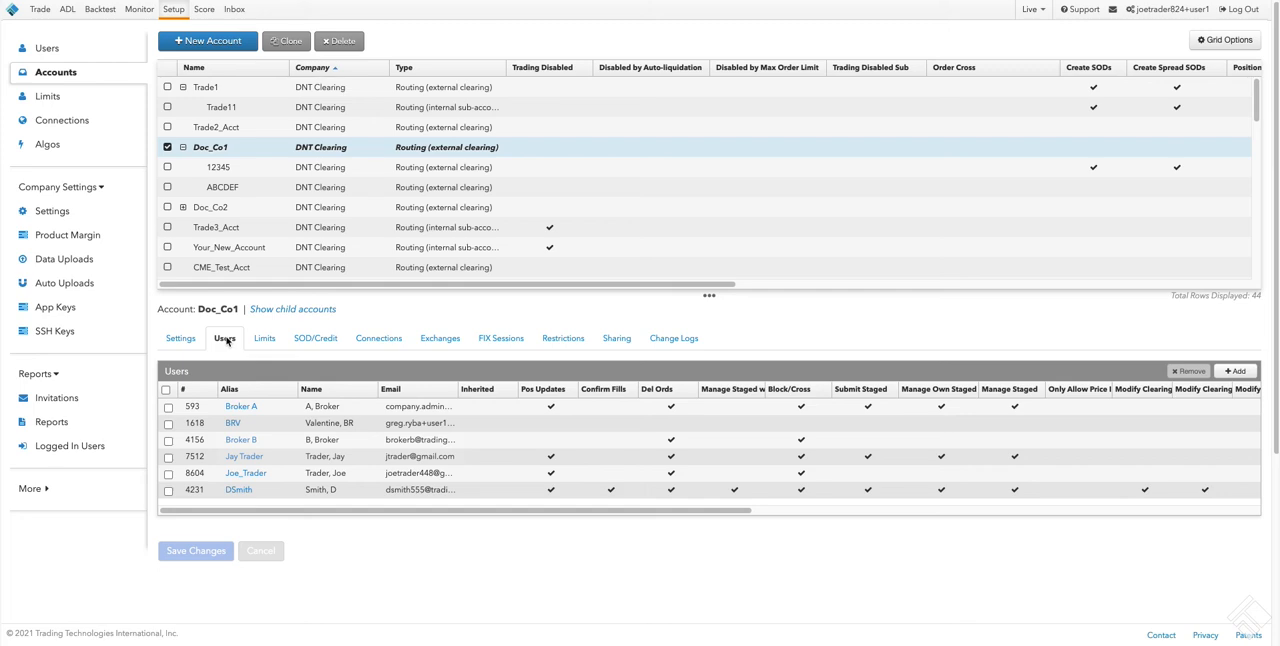
click(264, 338)
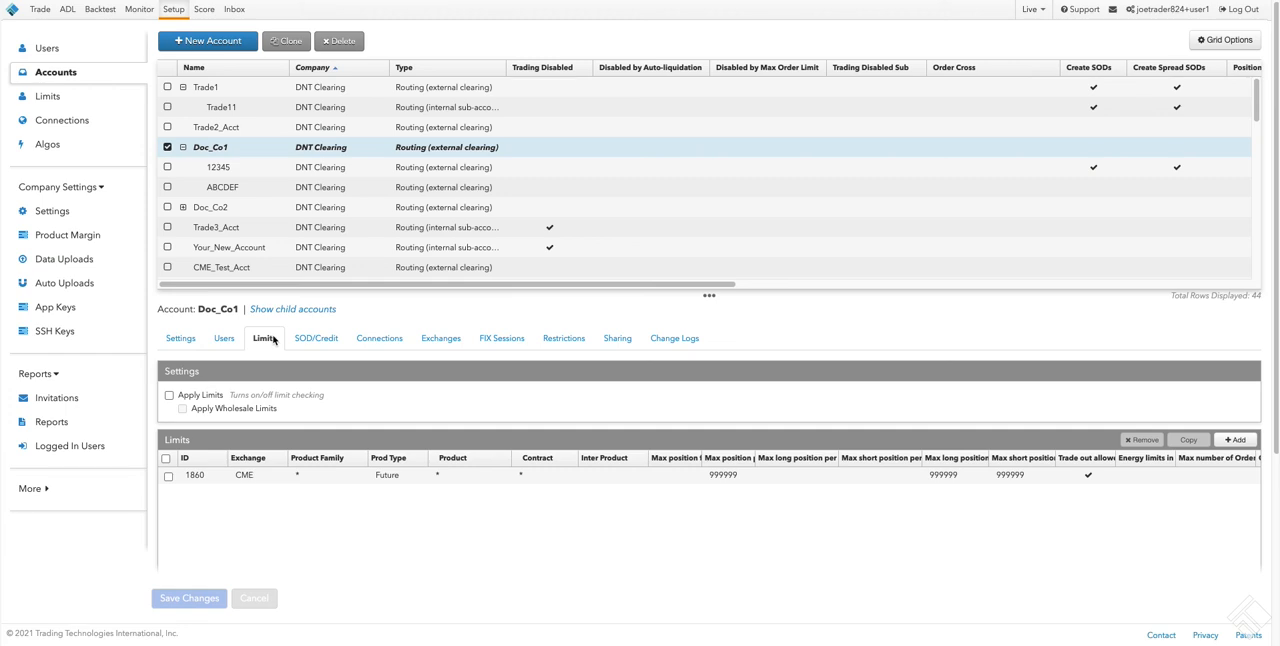
click(378, 338)
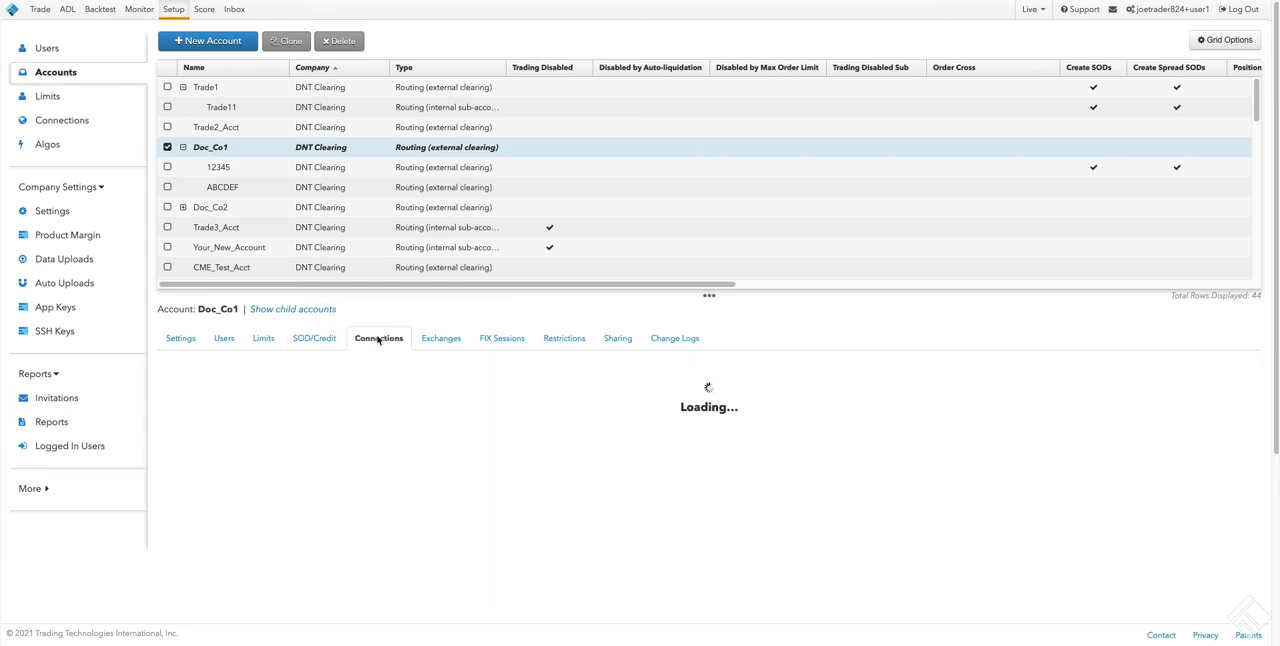
Review CME_iLink_1's settings and list the accounts using that connection.
click(378, 338)
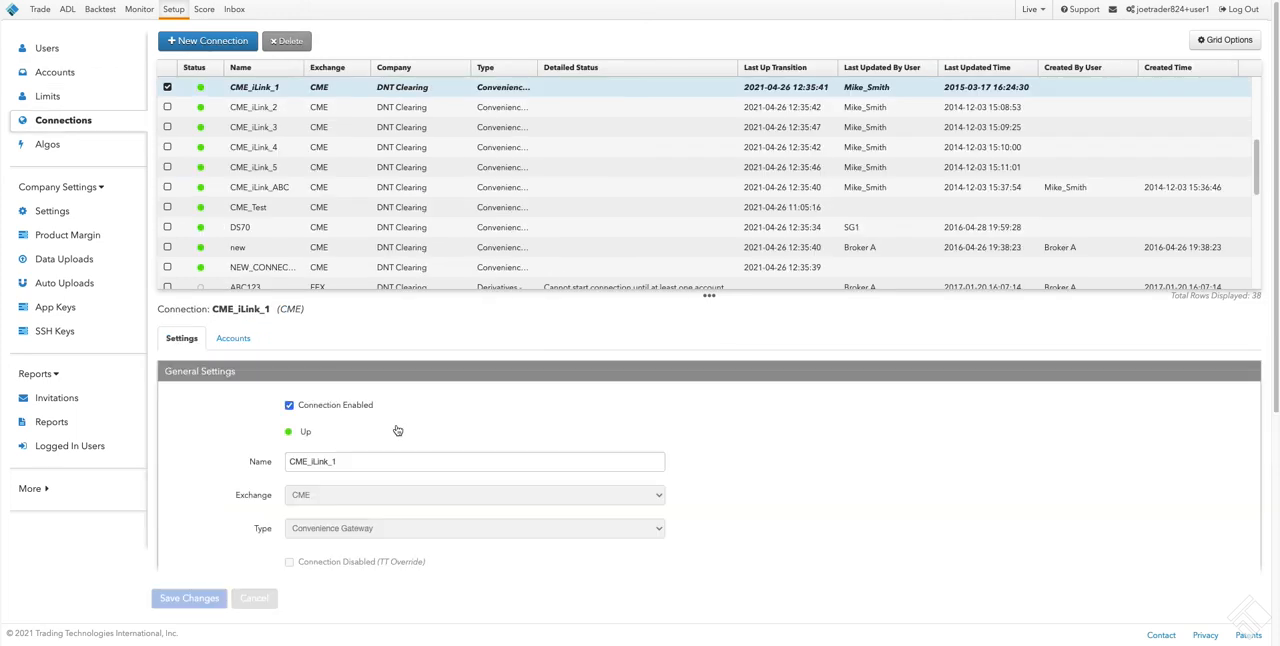
scroll(down, 3)
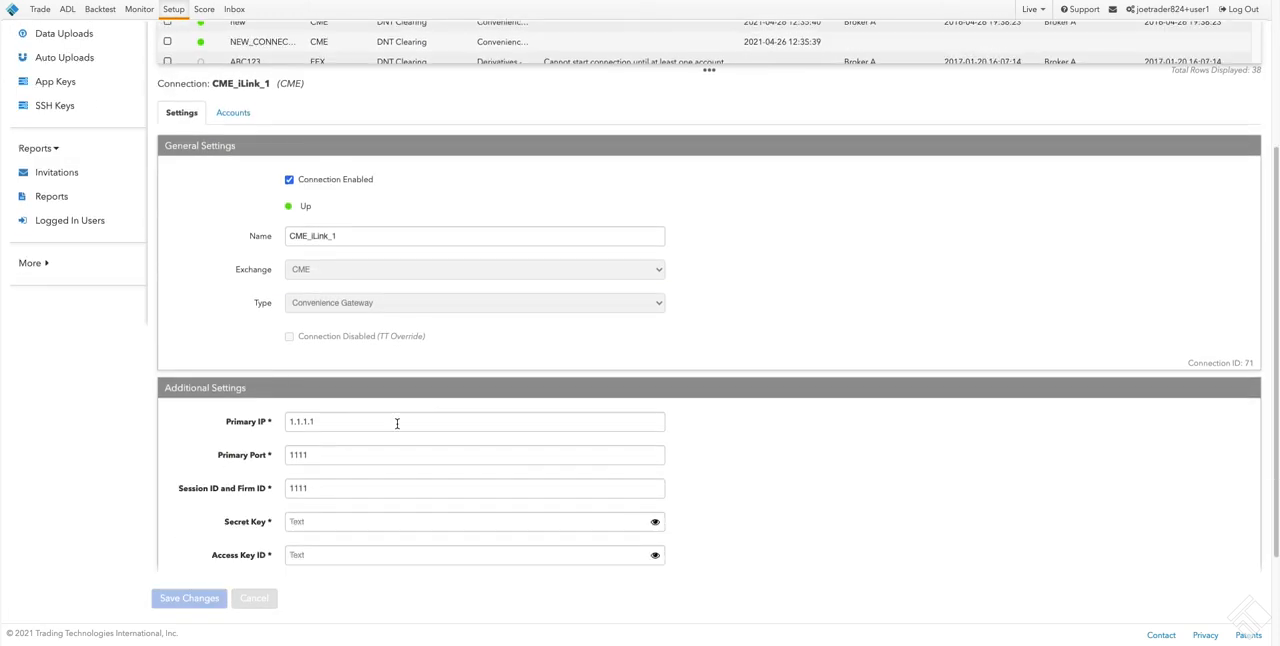
mouse_move(336, 136)
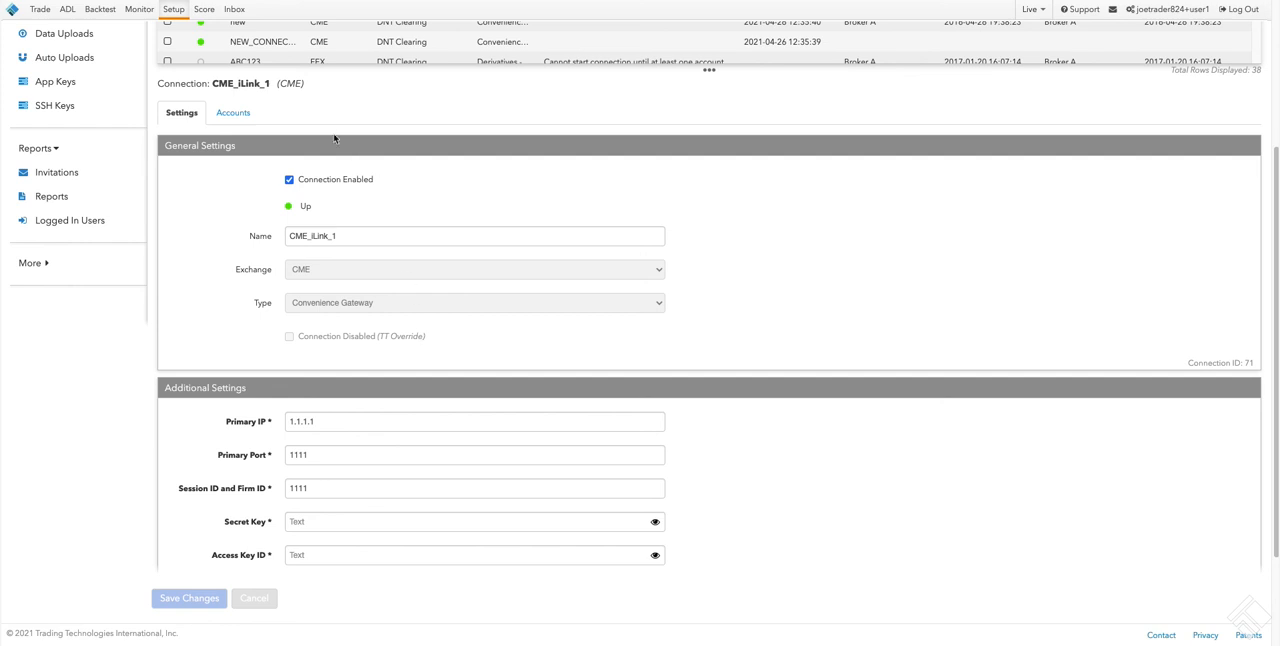
click(232, 112)
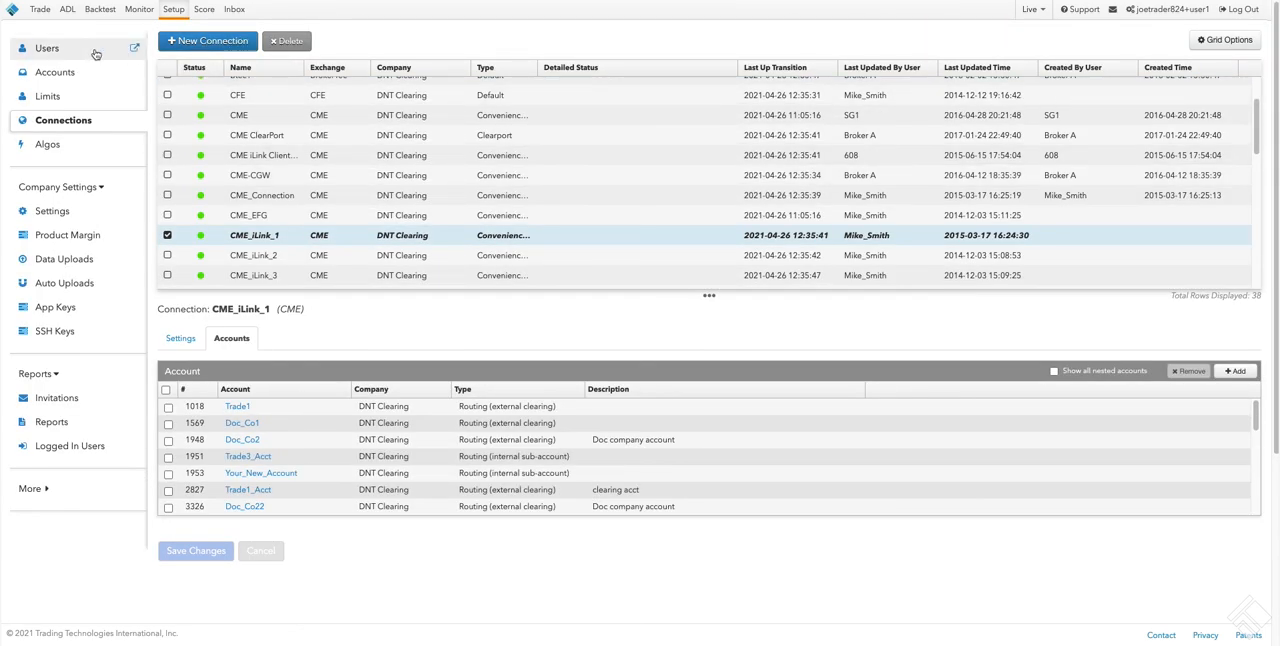
Cycle through the Users, Accounts and Connections grids and land back on the Users grid.
click(48, 48)
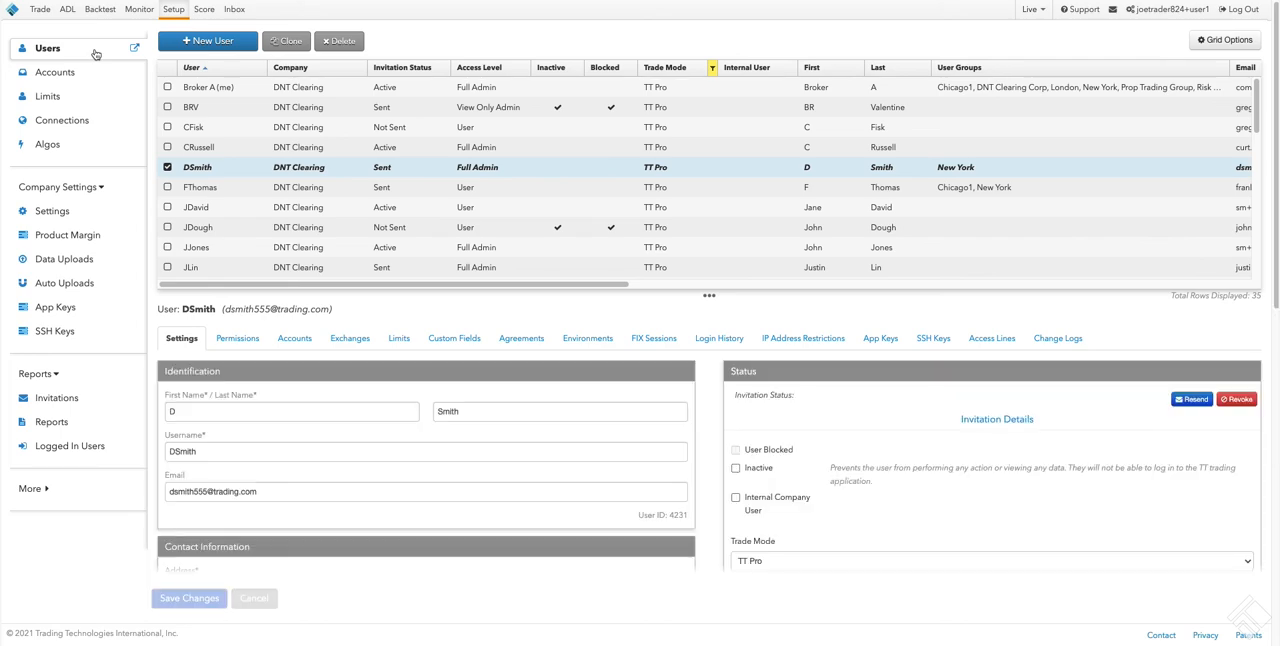
click(56, 72)
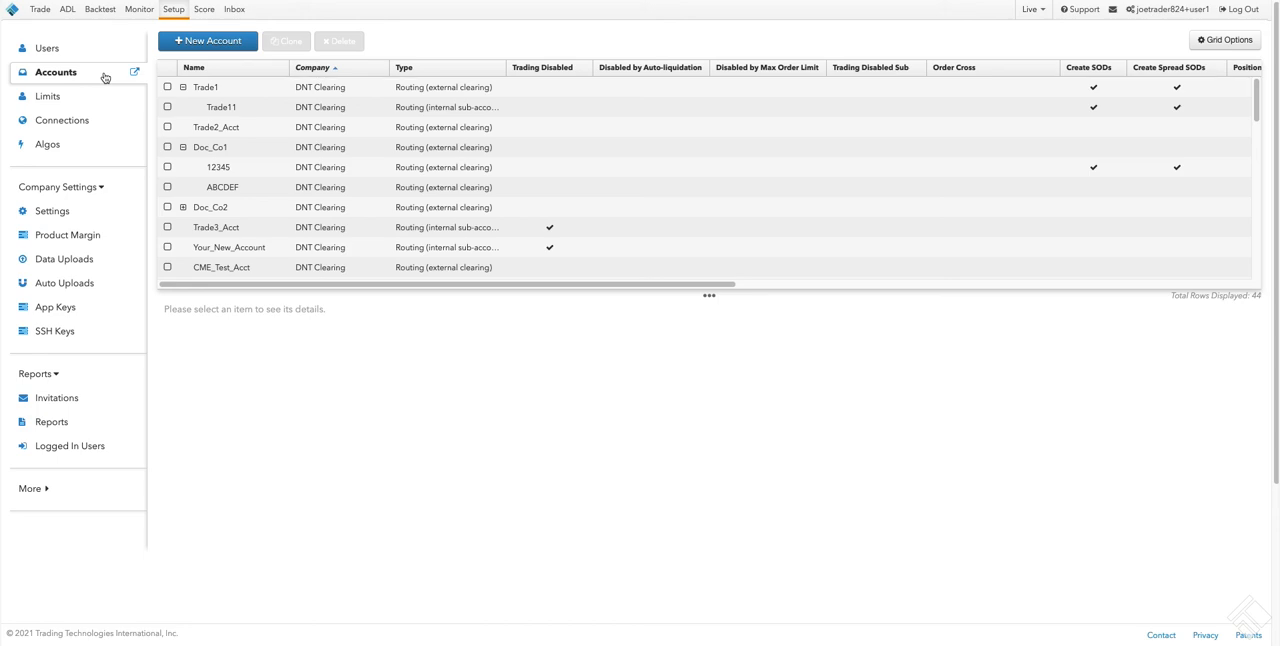
click(64, 120)
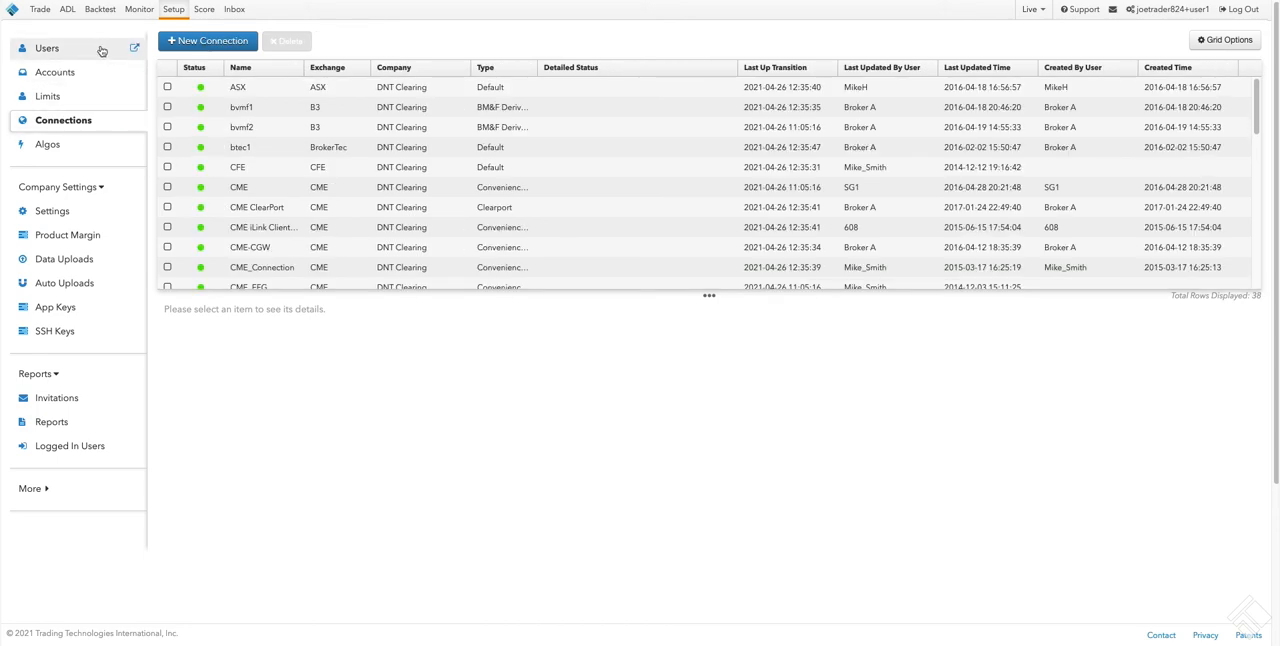
click(46, 48)
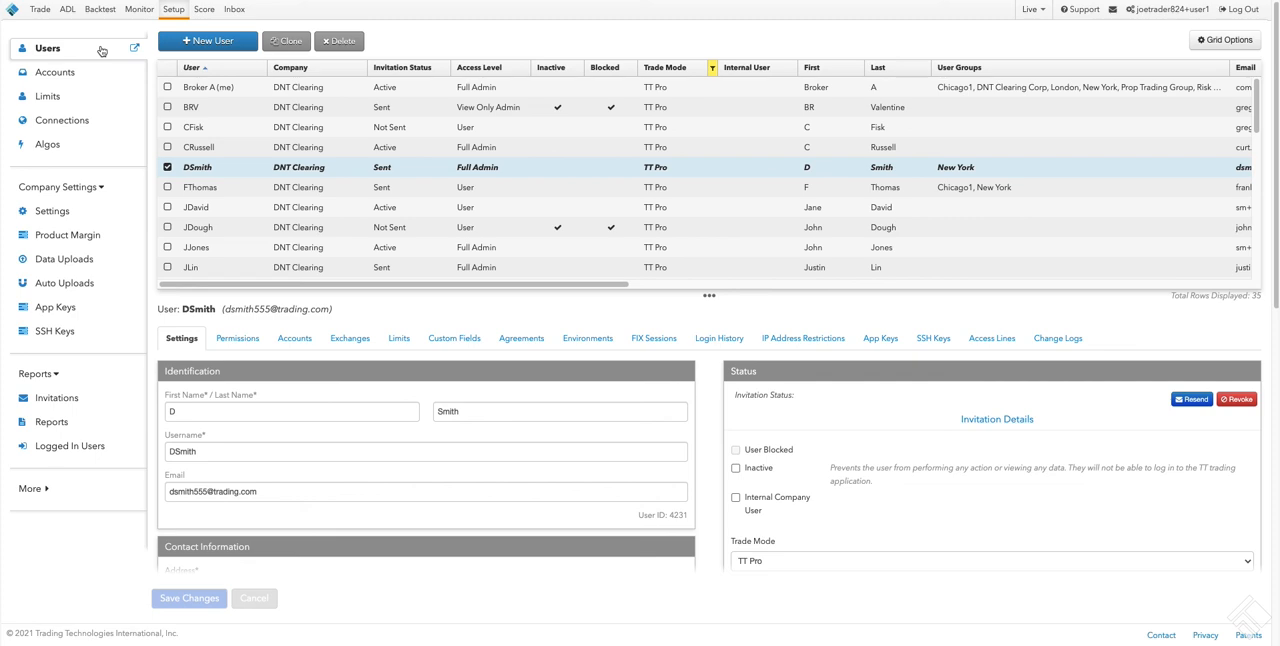